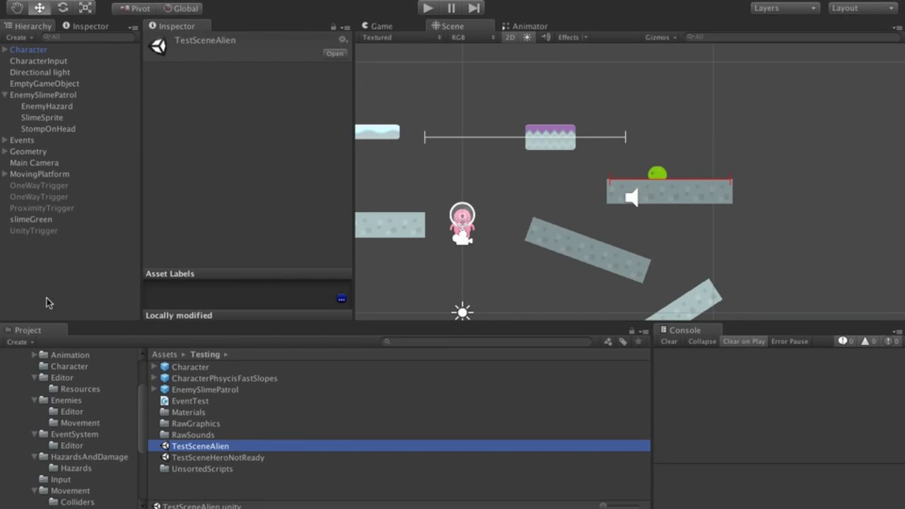
mouse_move(197, 371)
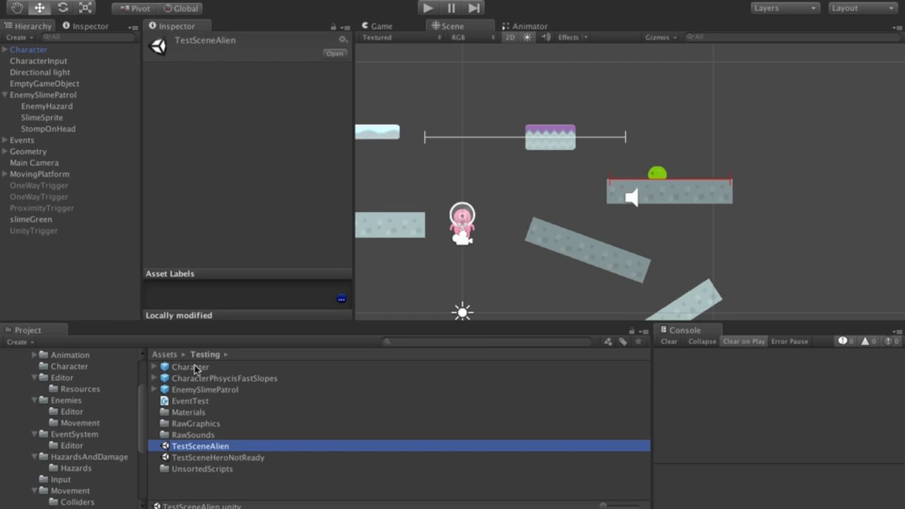
mouse_move(652, 191)
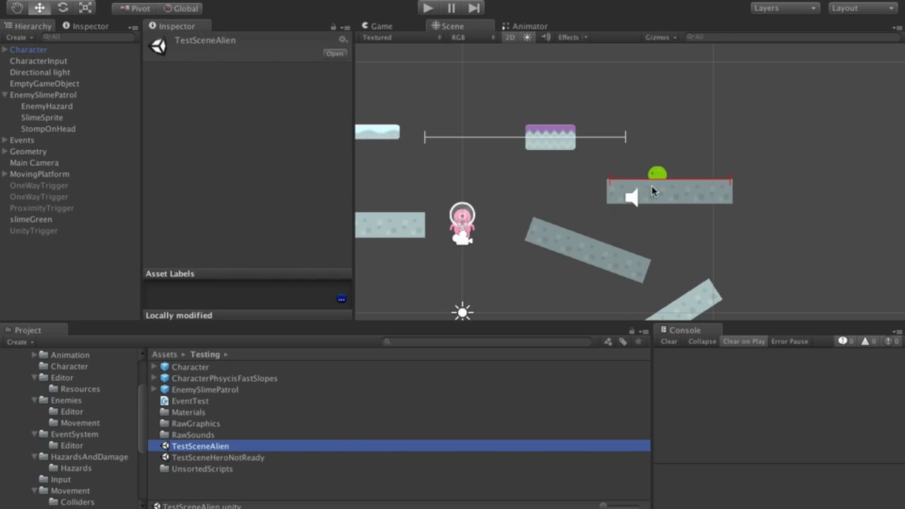
mouse_move(731, 179)
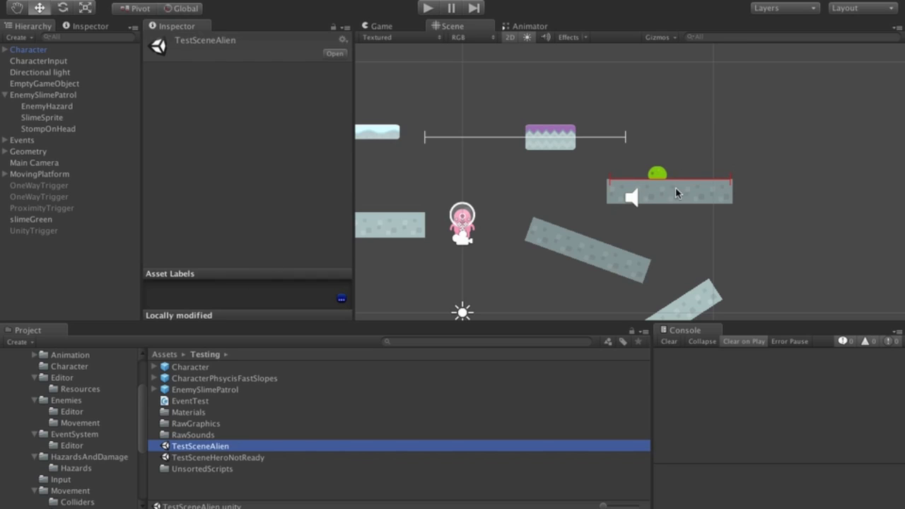
mouse_move(649, 178)
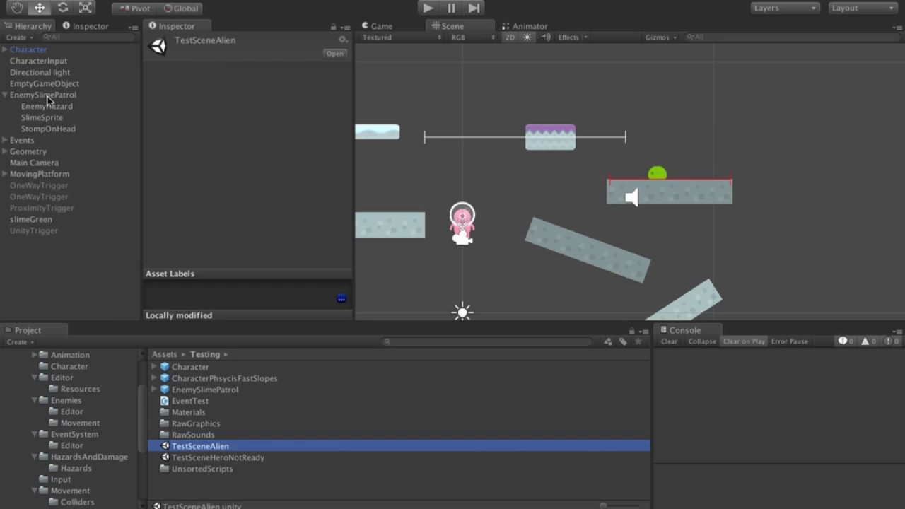
- Select EnemySlimePatrol and scroll down toward its StompOnHead child
left_click(45, 94)
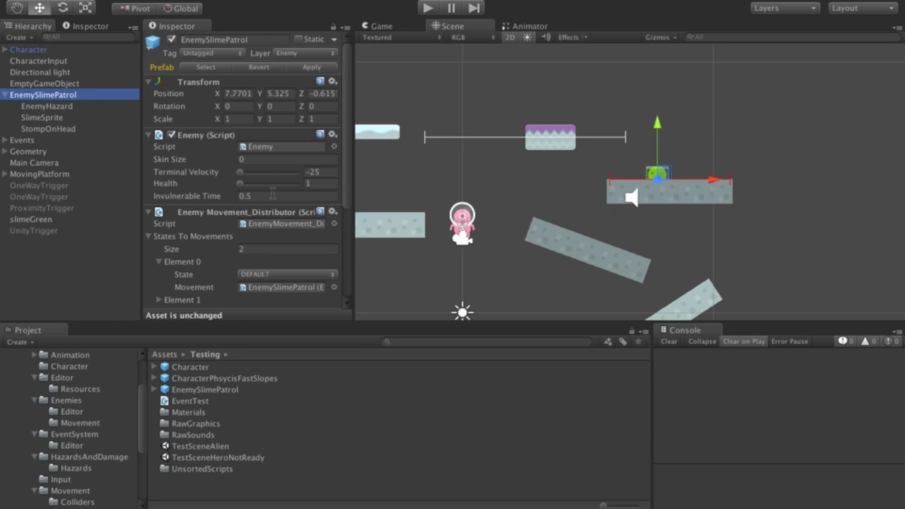
scroll("down", 3)
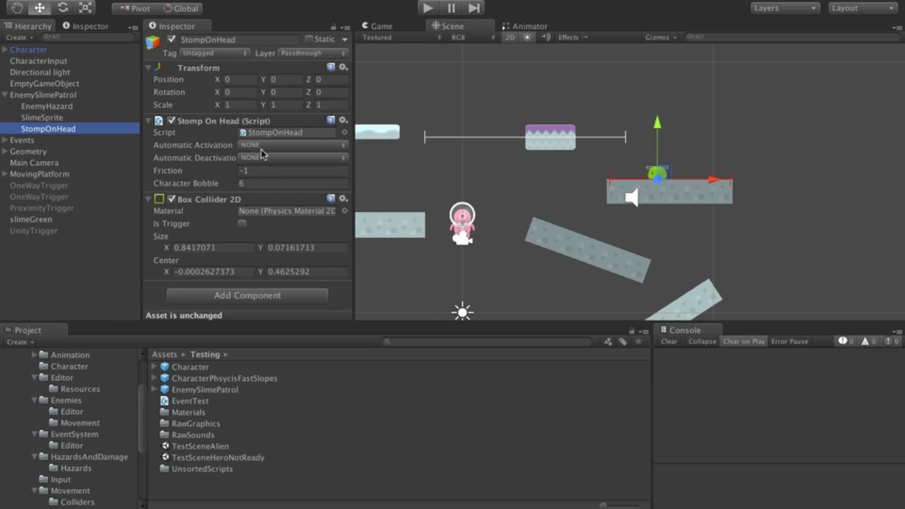
mouse_move(594, 214)
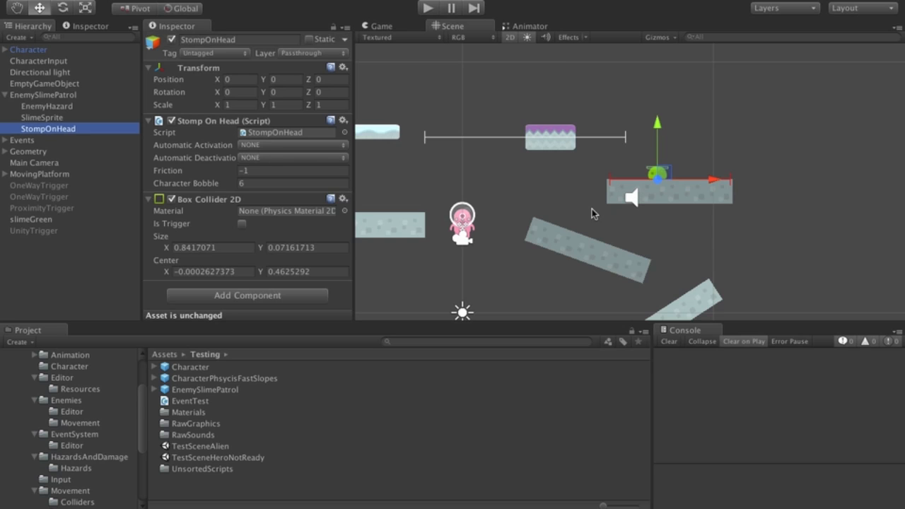
mouse_move(637, 184)
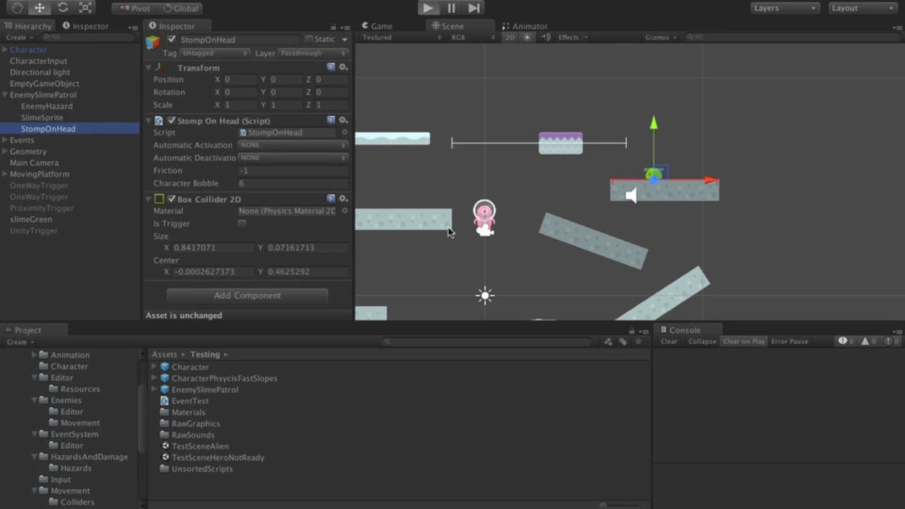
mouse_move(440, 264)
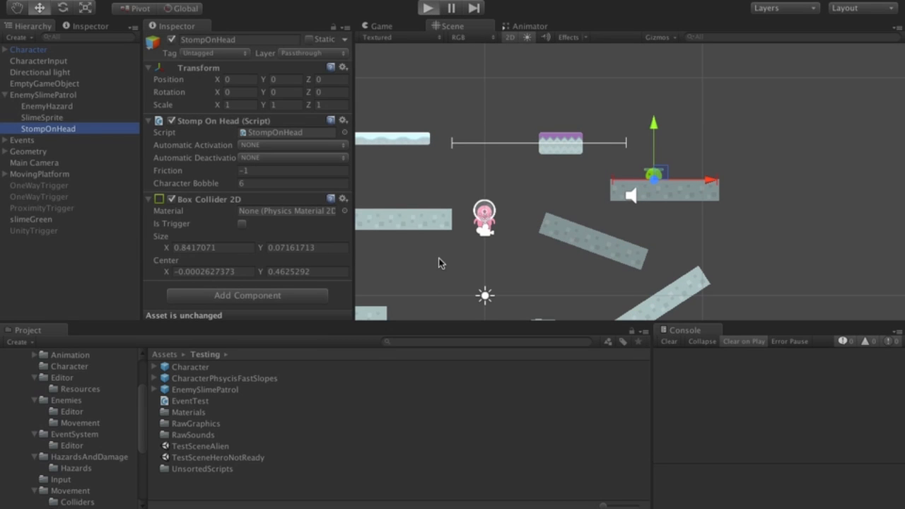
- Enter Play mode to watch the pink character on the level's platforms
left_click(427, 7)
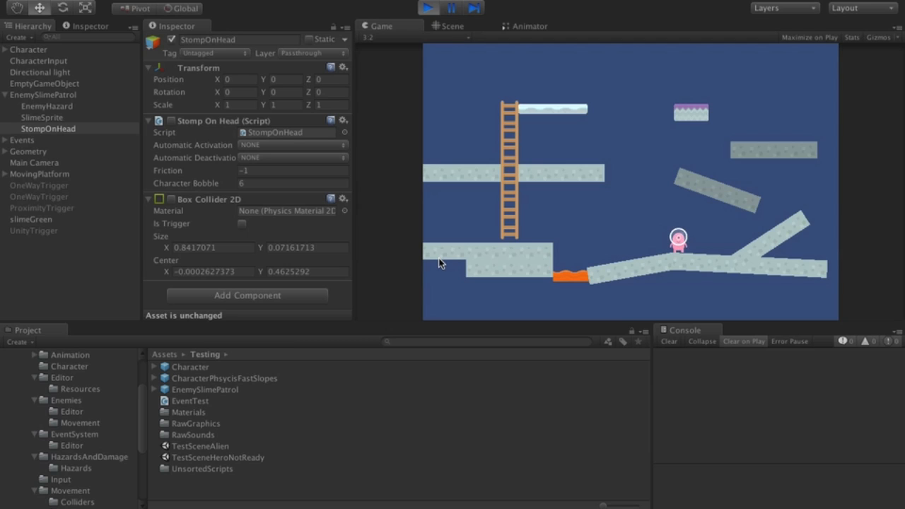
mouse_move(499, 219)
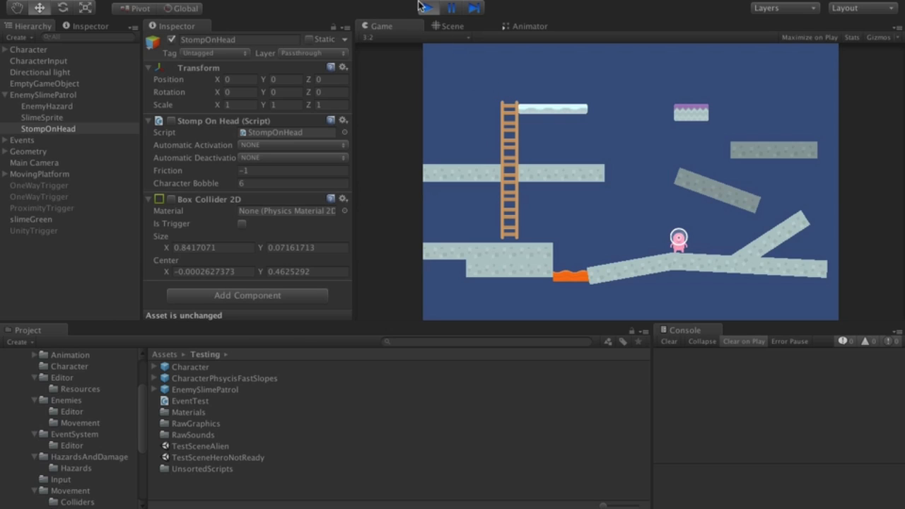
- Exit Play mode to end the test run
left_click(450, 26)
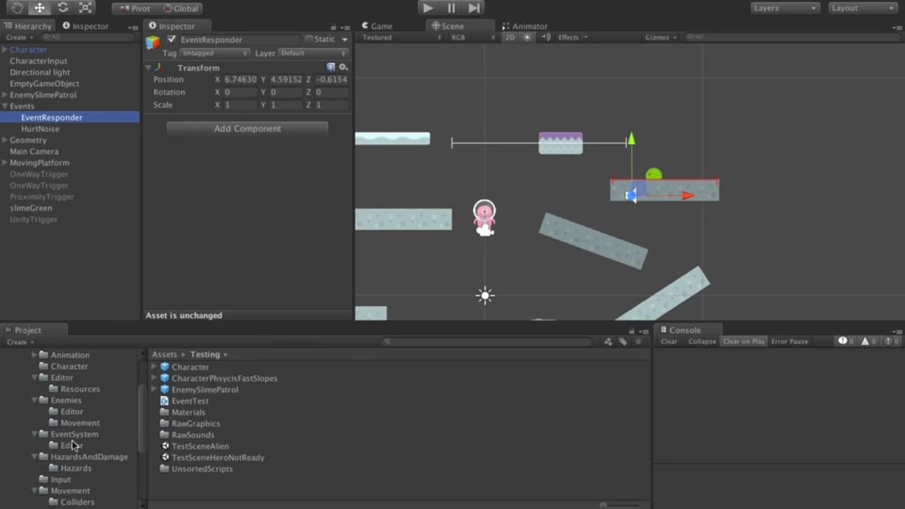
- Point the EventResponder at Character's CharacterHealth Damaged event and add one action
left_click(75, 433)
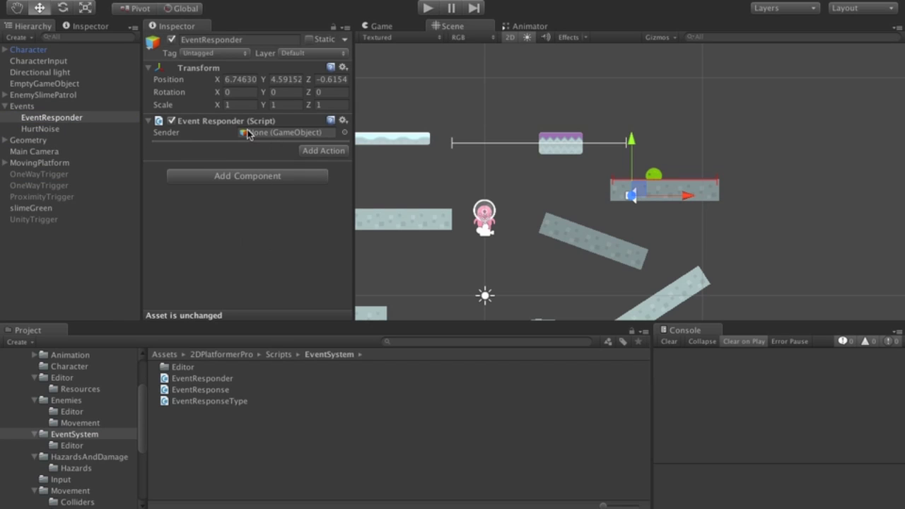
mouse_move(230, 131)
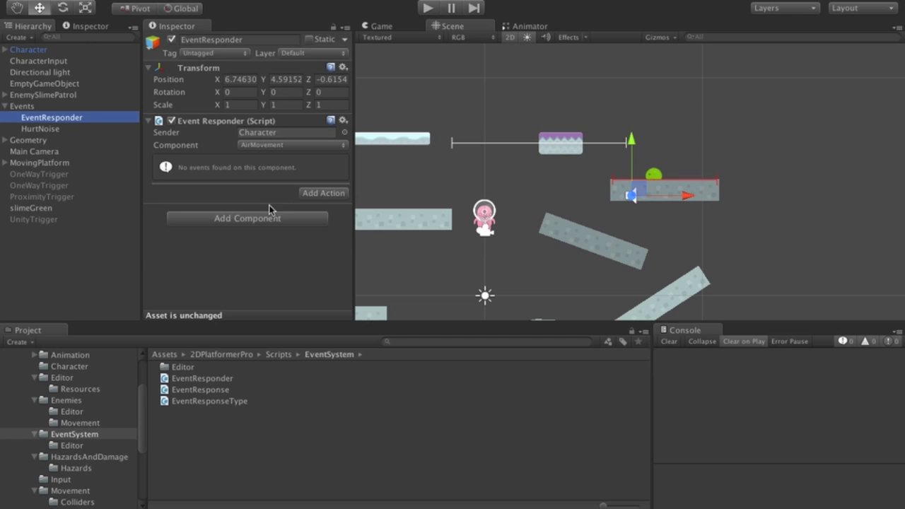
mouse_move(217, 149)
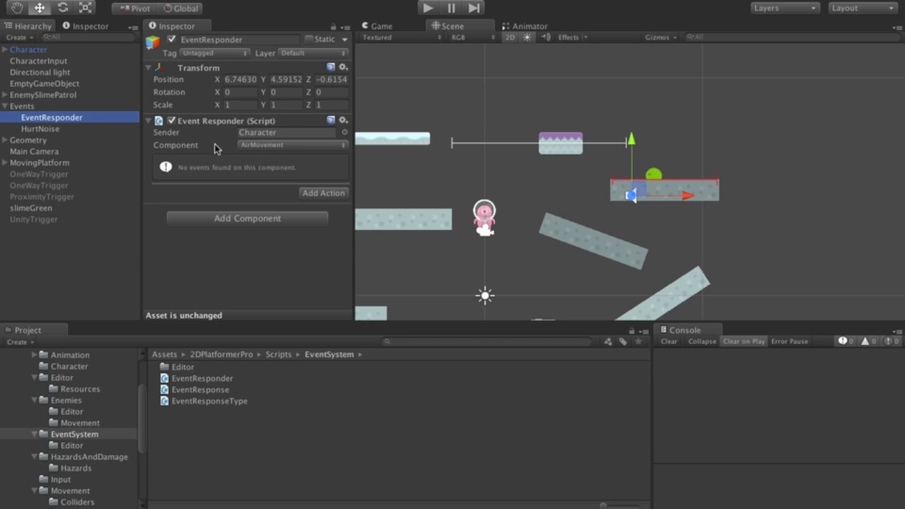
mouse_move(297, 151)
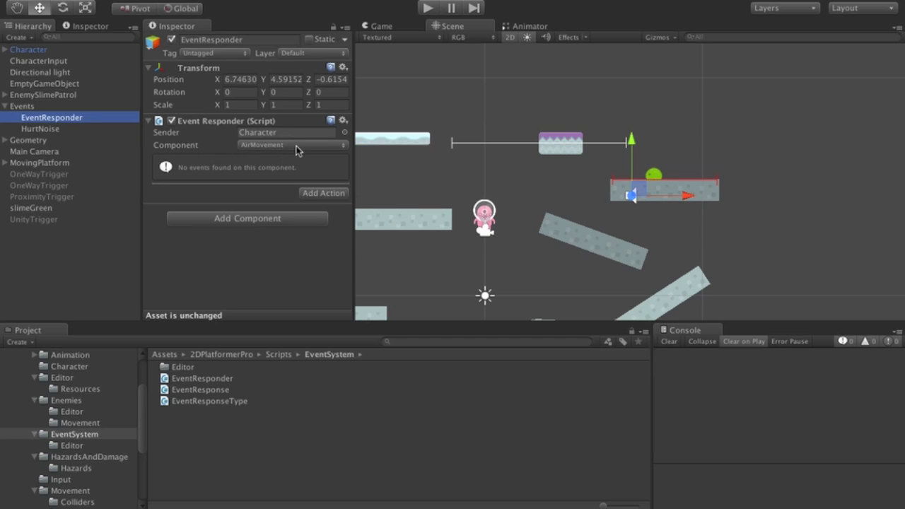
left_click(291, 145)
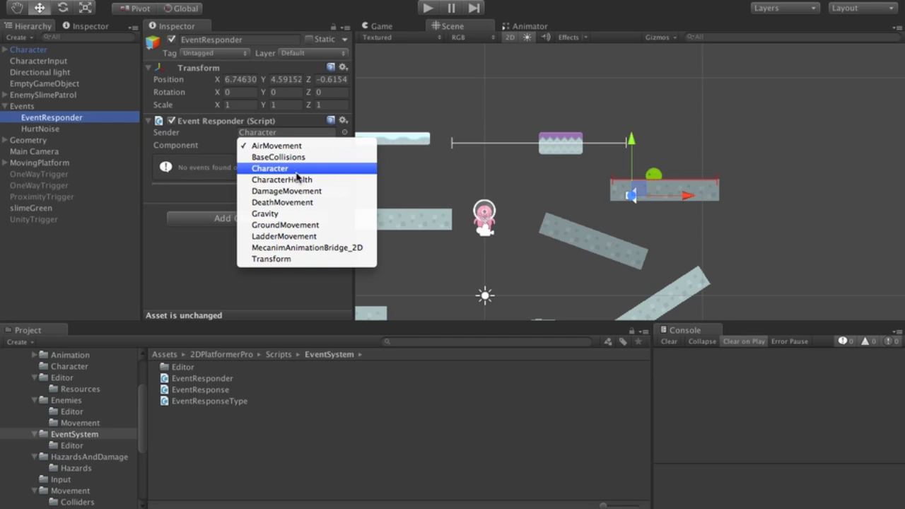
left_click(281, 179)
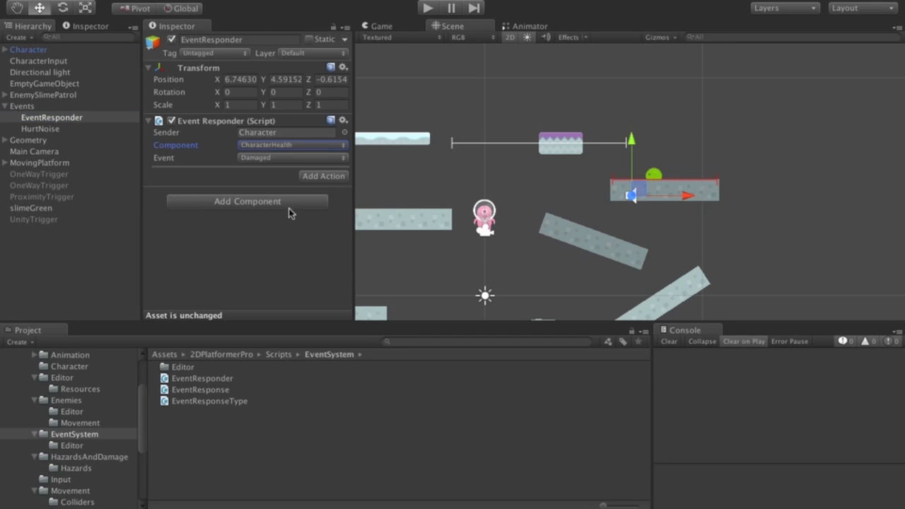
mouse_move(282, 147)
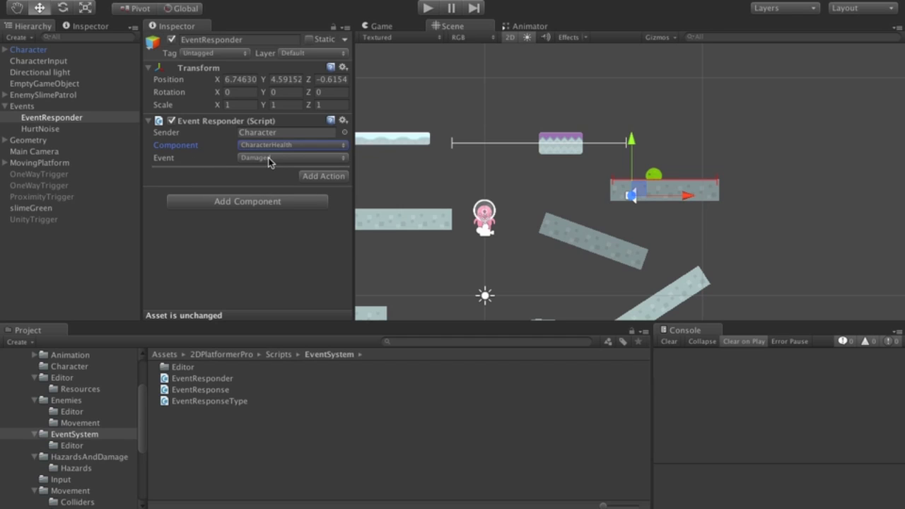
mouse_move(281, 161)
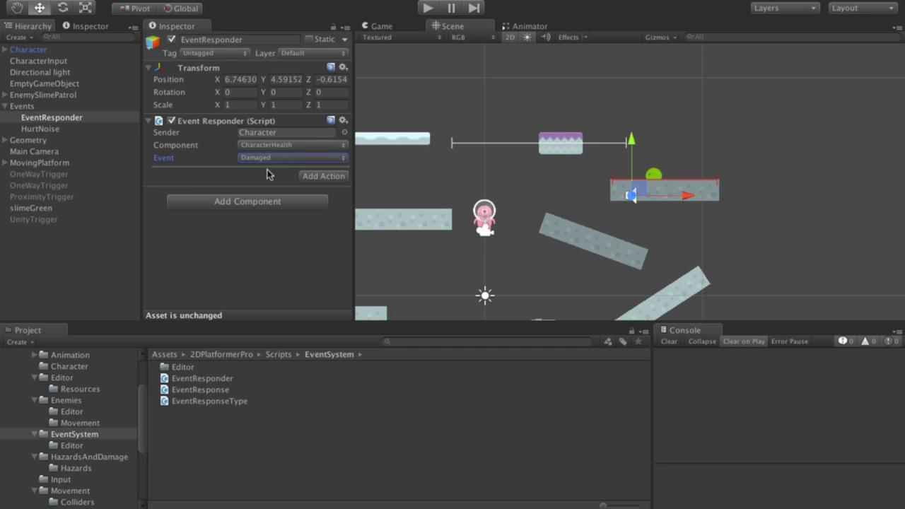
left_click(323, 175)
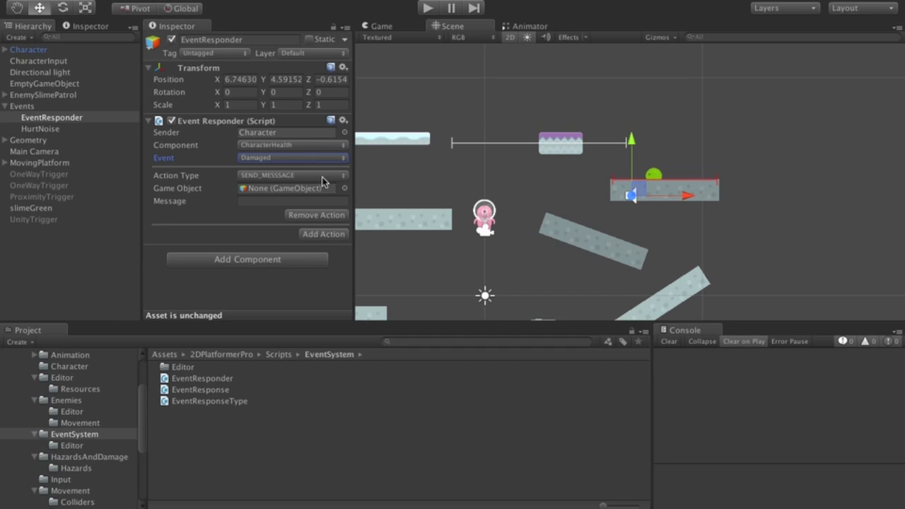
mouse_move(324, 234)
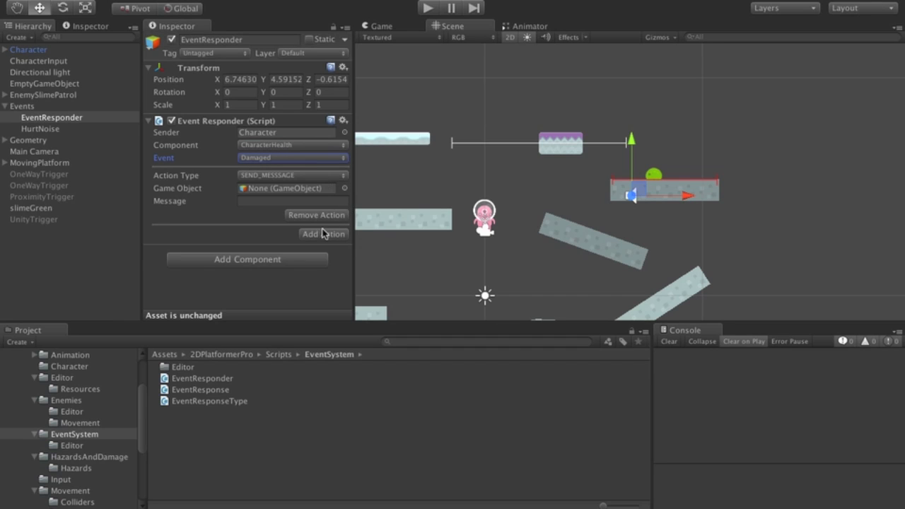
mouse_move(225, 214)
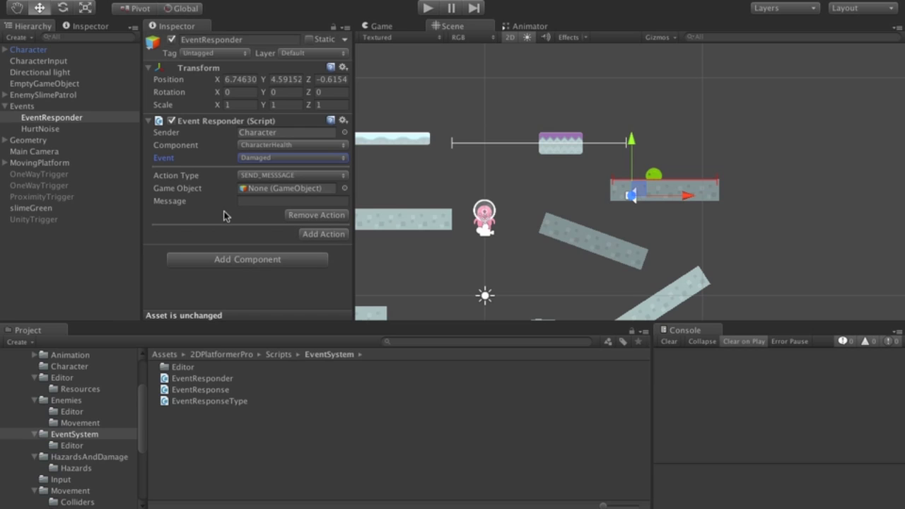
mouse_move(263, 215)
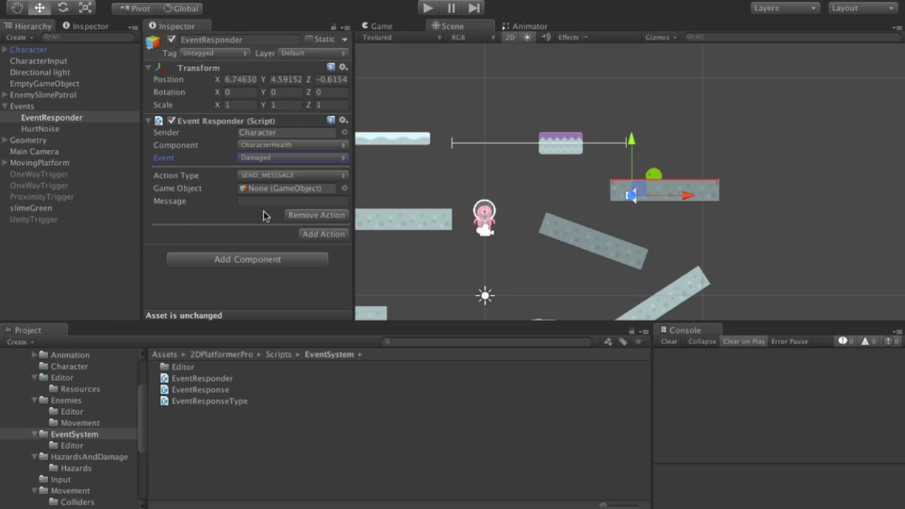
- Set the action to PLAY_PARTICLES using the Character's HeartParticles system
left_click(5, 50)
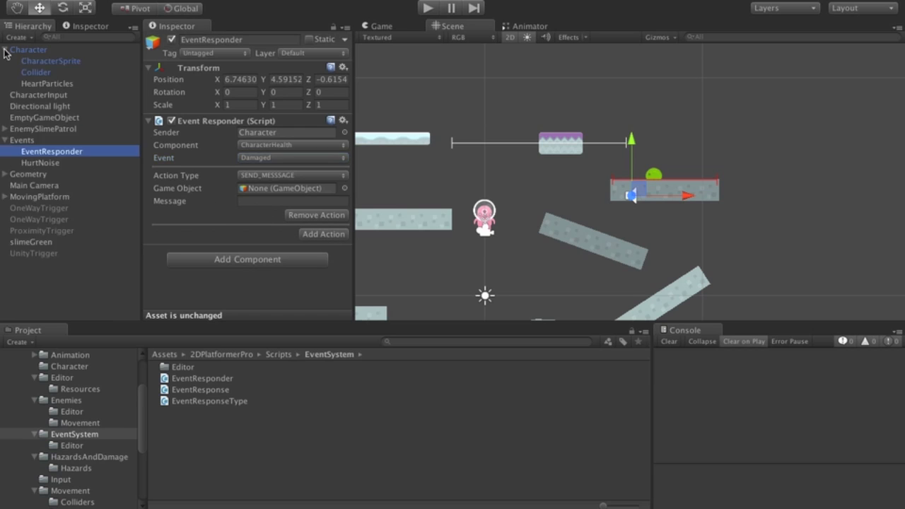
left_click(47, 83)
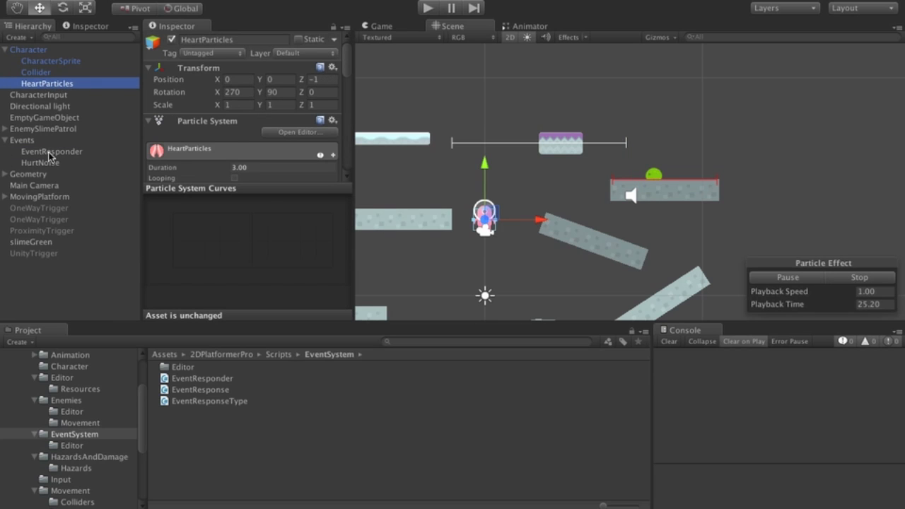
left_click(51, 150)
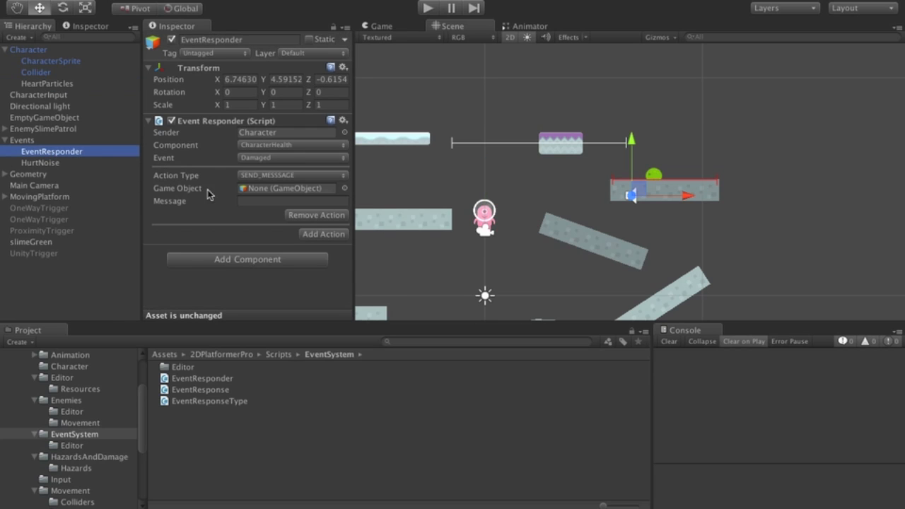
left_click(292, 176)
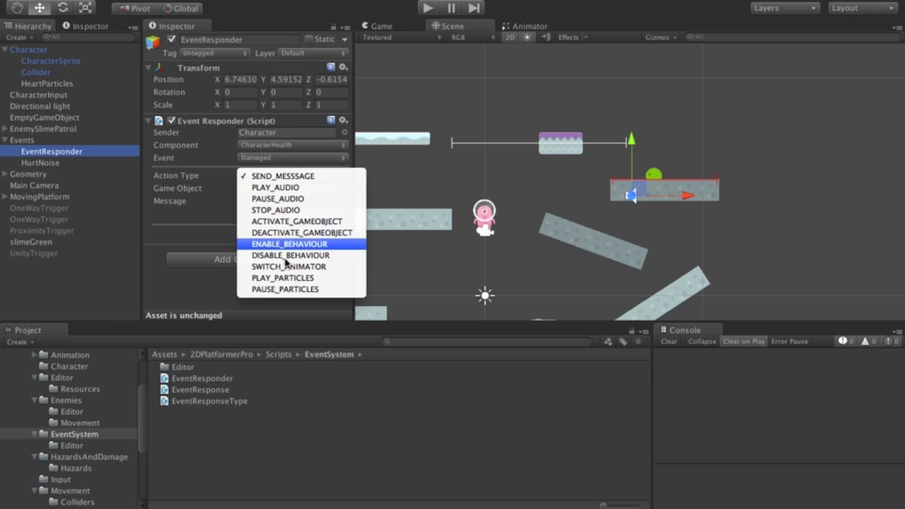
mouse_move(297, 277)
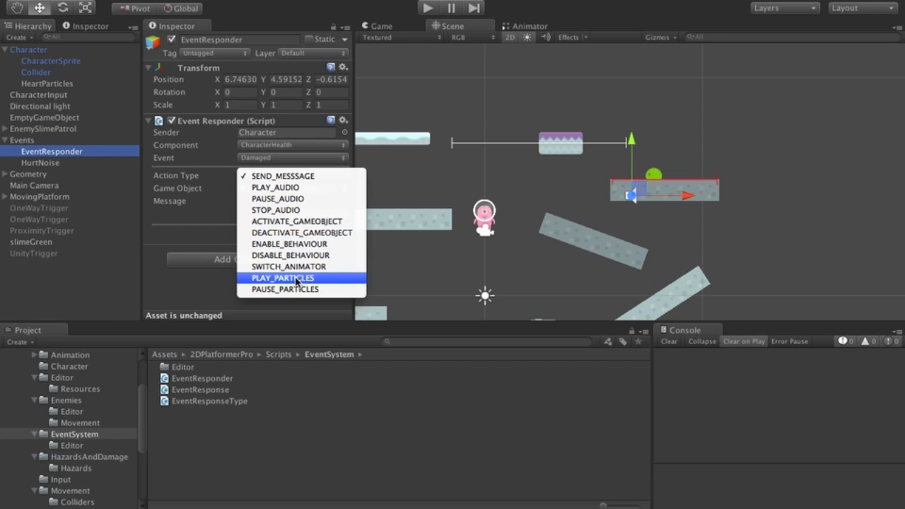
left_click(281, 277)
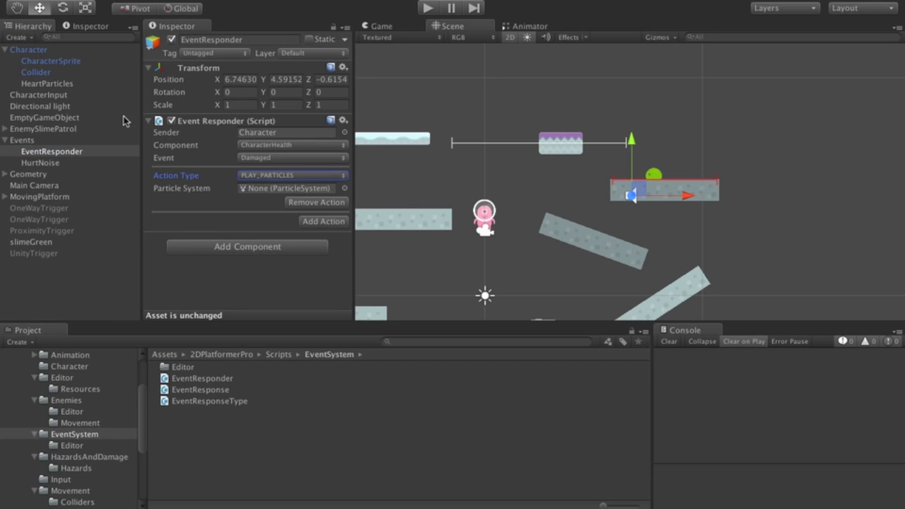
left_click(290, 188)
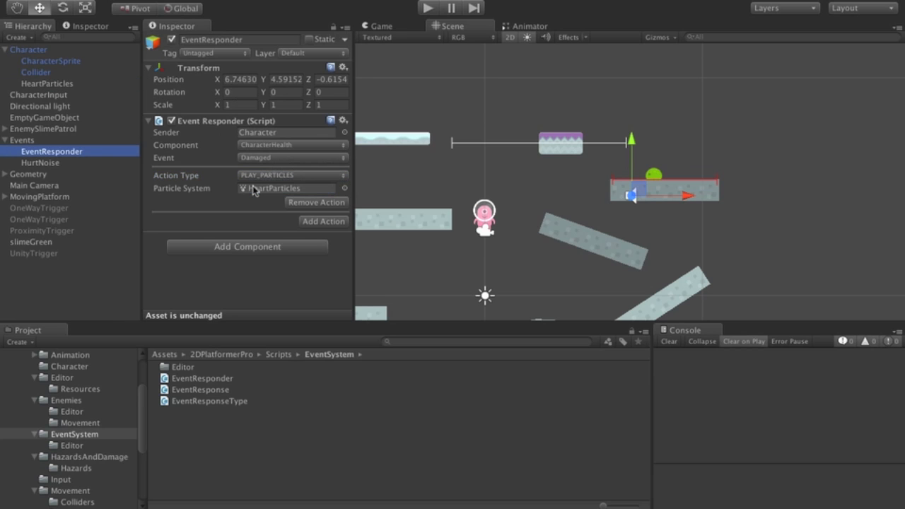
mouse_move(247, 204)
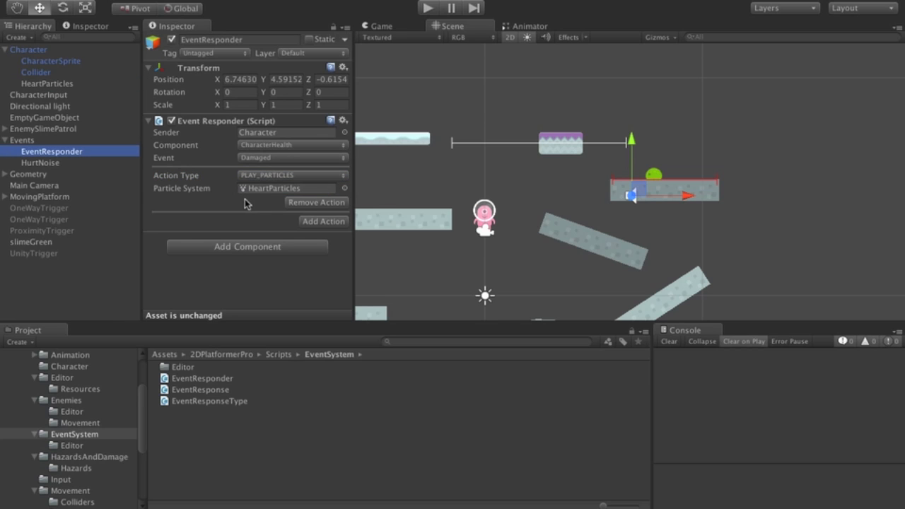
mouse_move(581, 258)
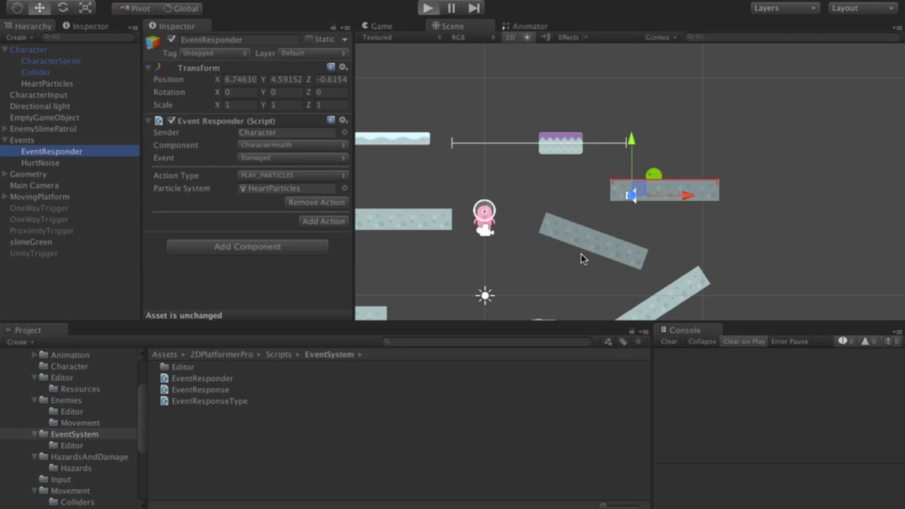
left_click(427, 8)
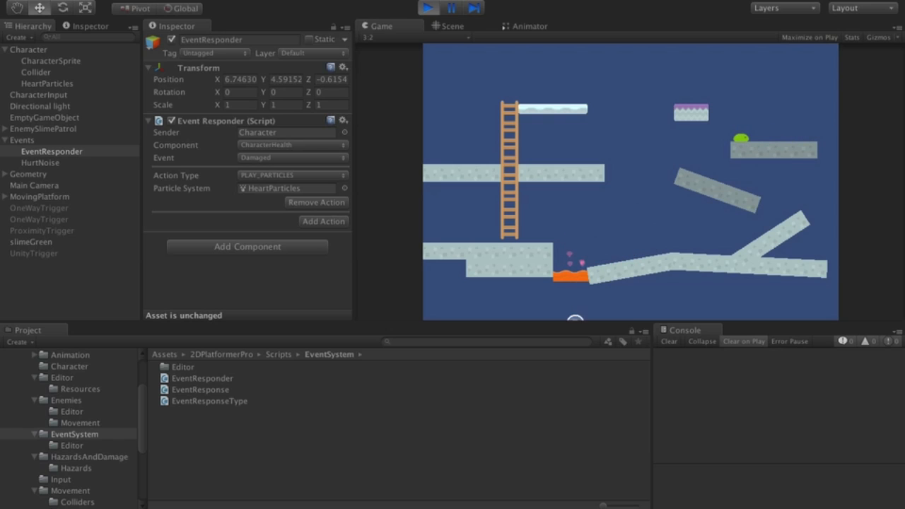
left_click(428, 8)
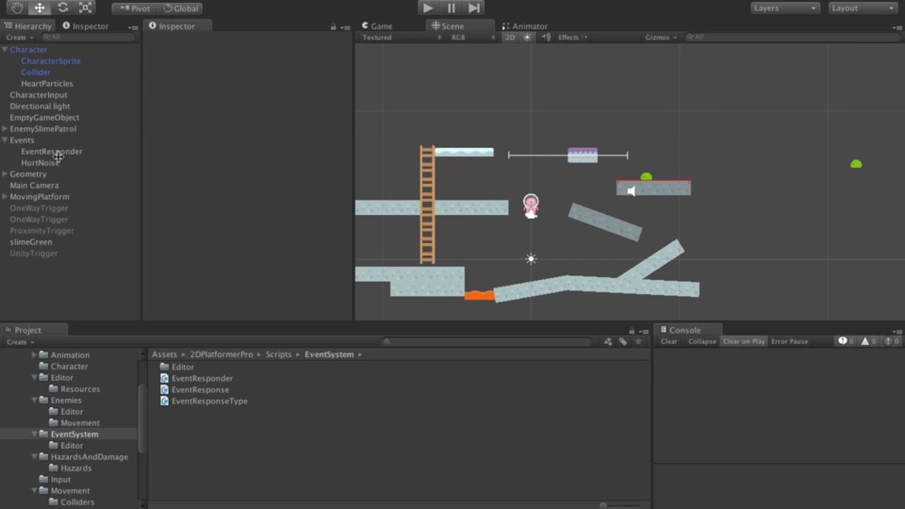
- Copy the EventResponder, switch its event to Died and make it play a sound
left_click(51, 163)
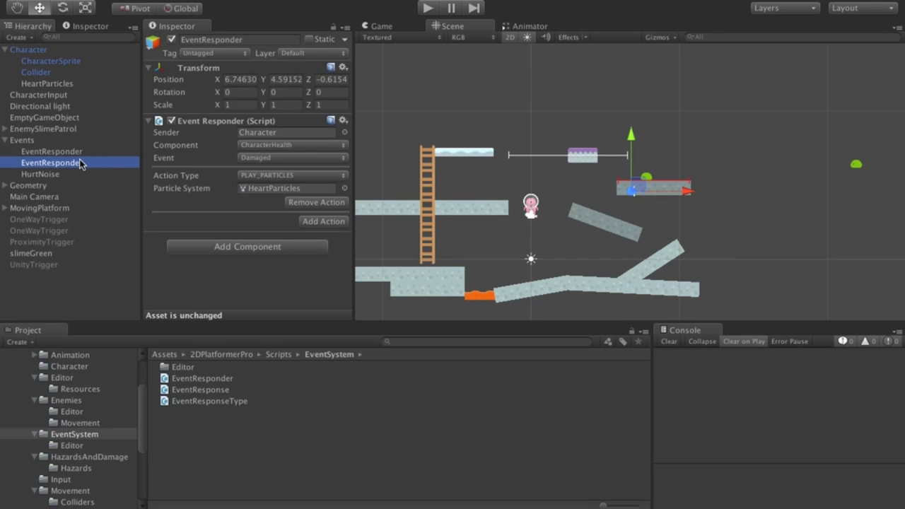
left_click(291, 158)
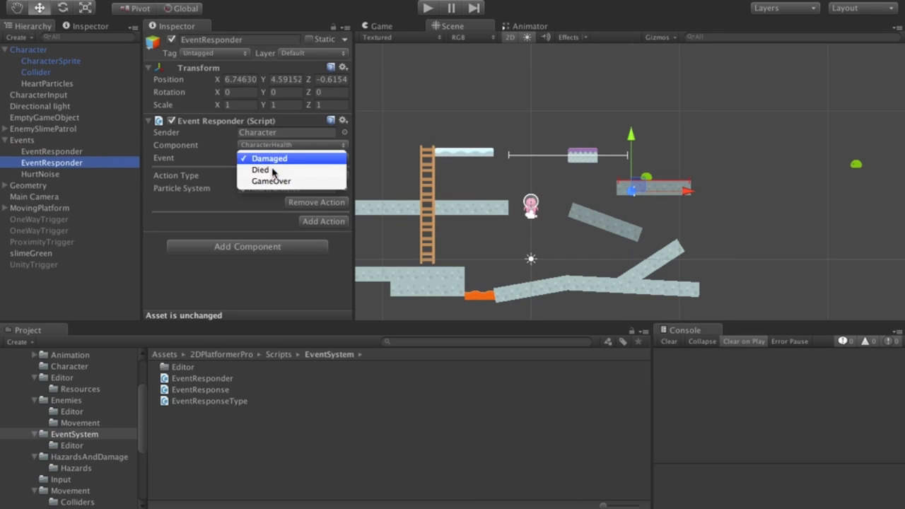
left_click(260, 169)
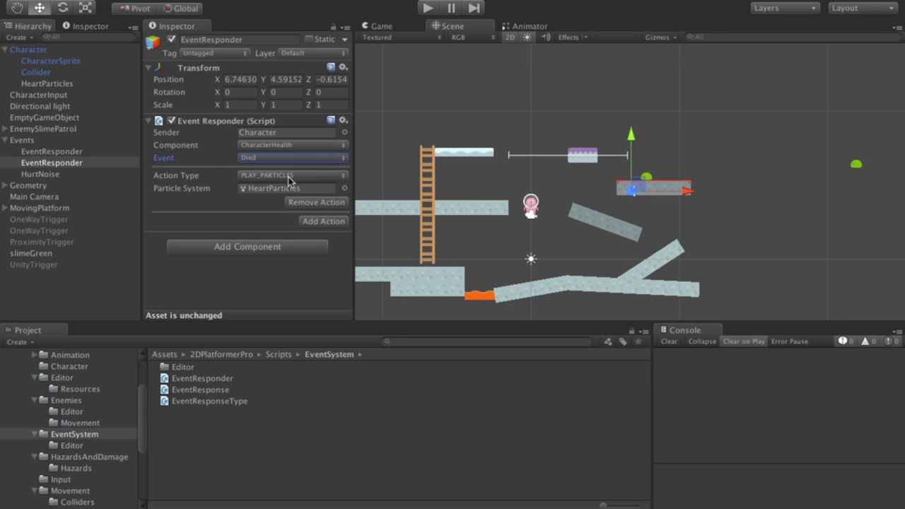
mouse_move(301, 105)
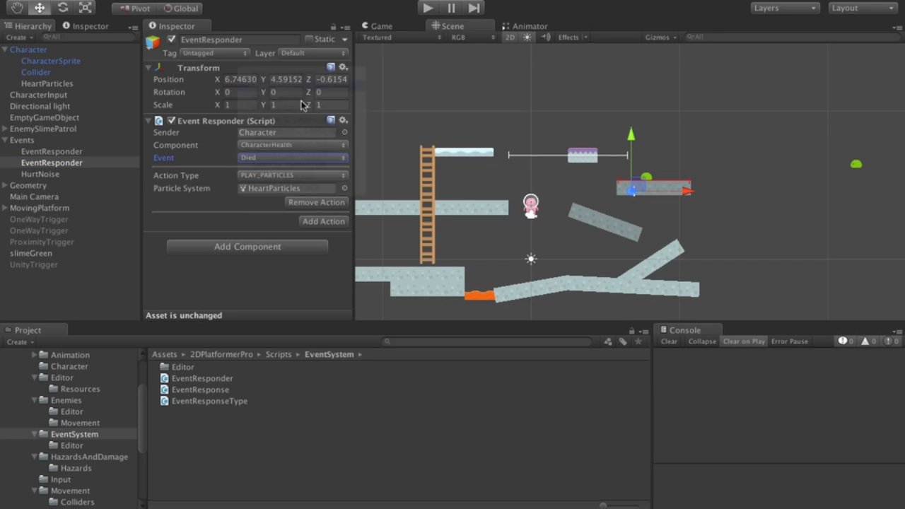
left_click(292, 175)
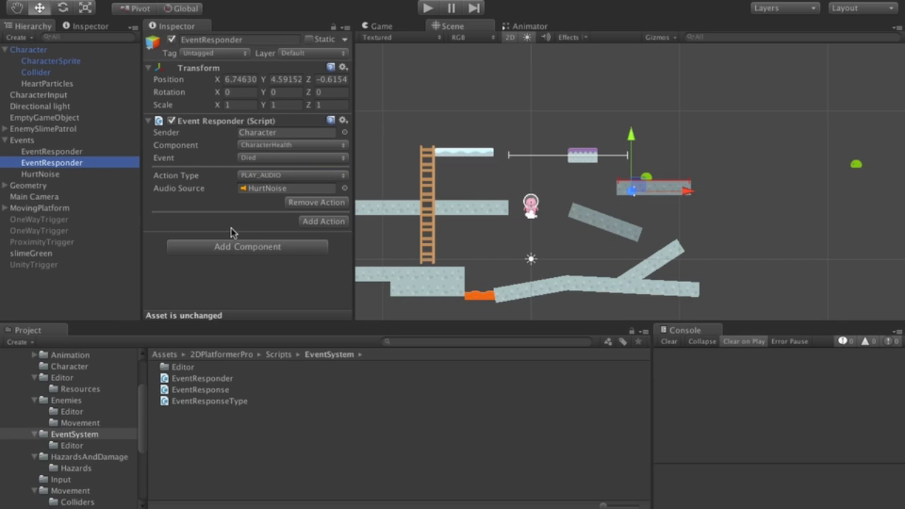
mouse_move(274, 190)
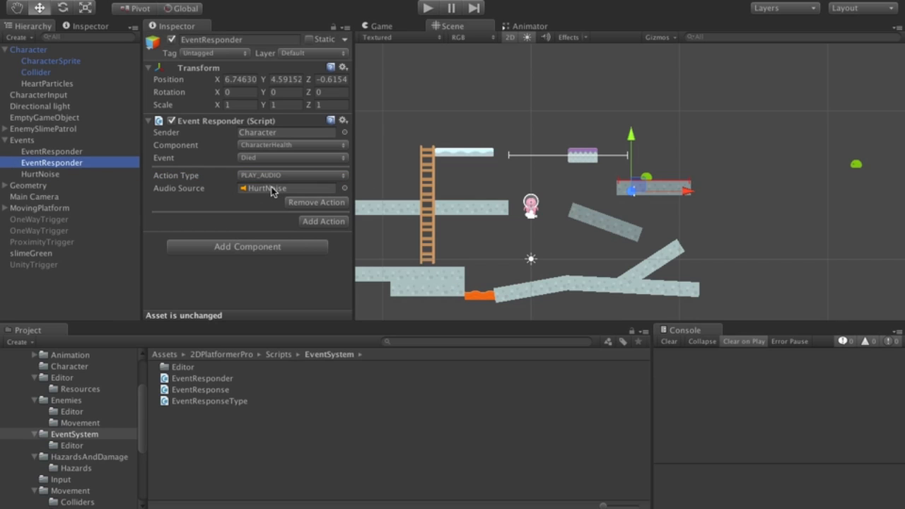
mouse_move(278, 211)
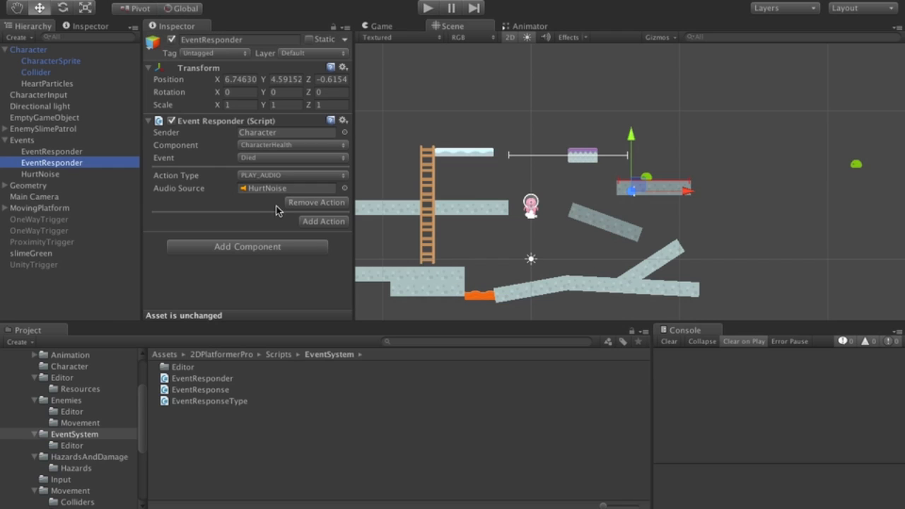
mouse_move(268, 198)
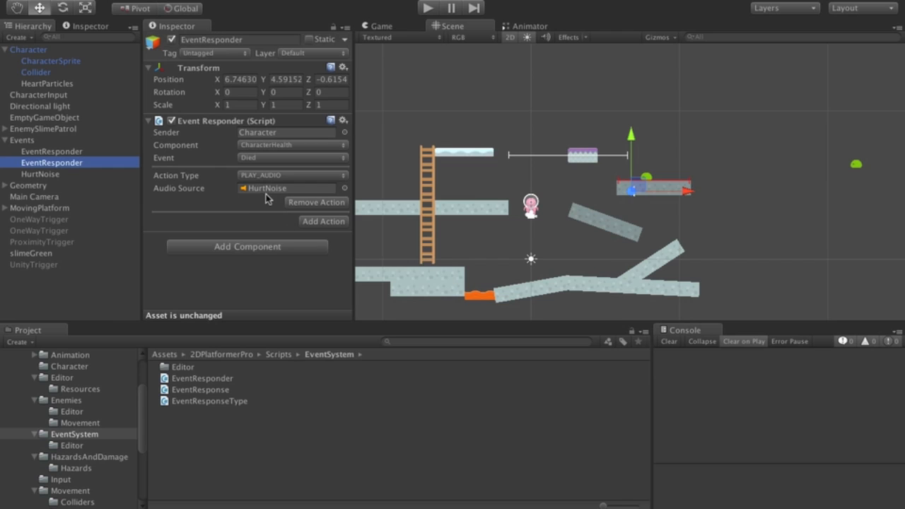
mouse_move(257, 158)
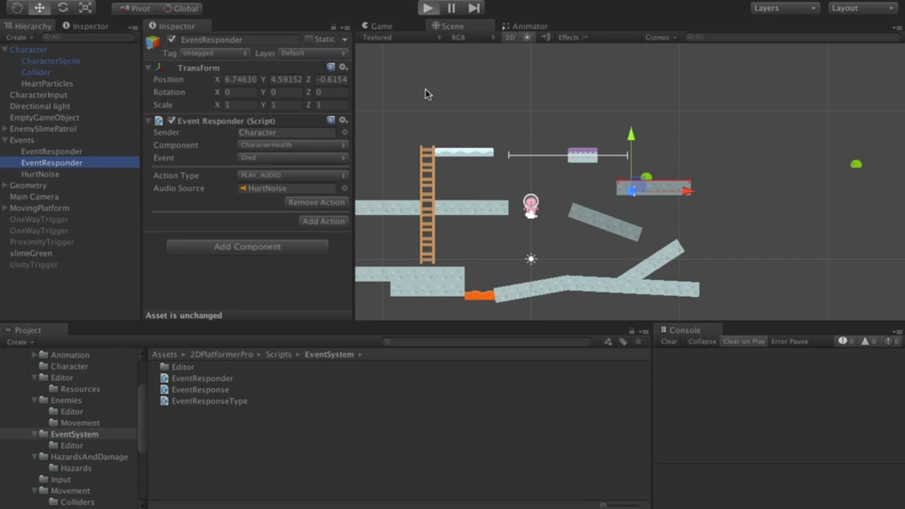
- Start and then stop a Play mode run testing the character's death noise
left_click(428, 8)
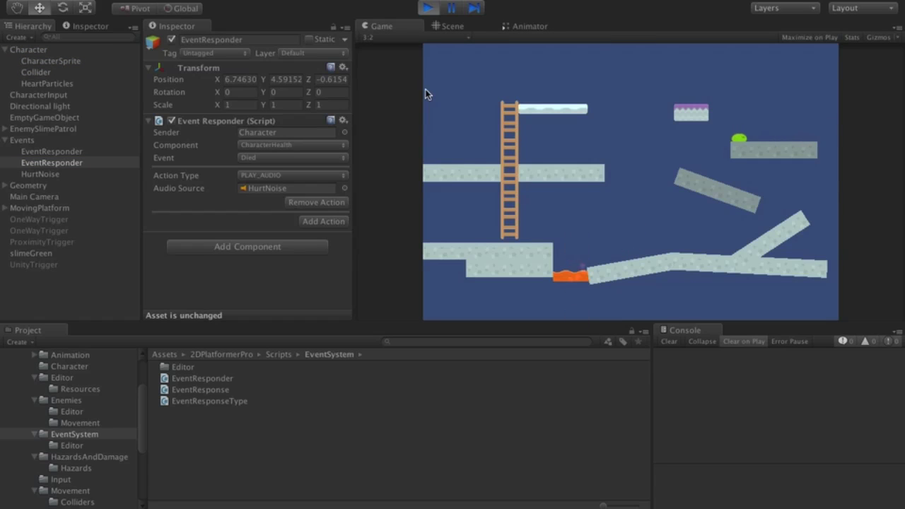
left_click(428, 8)
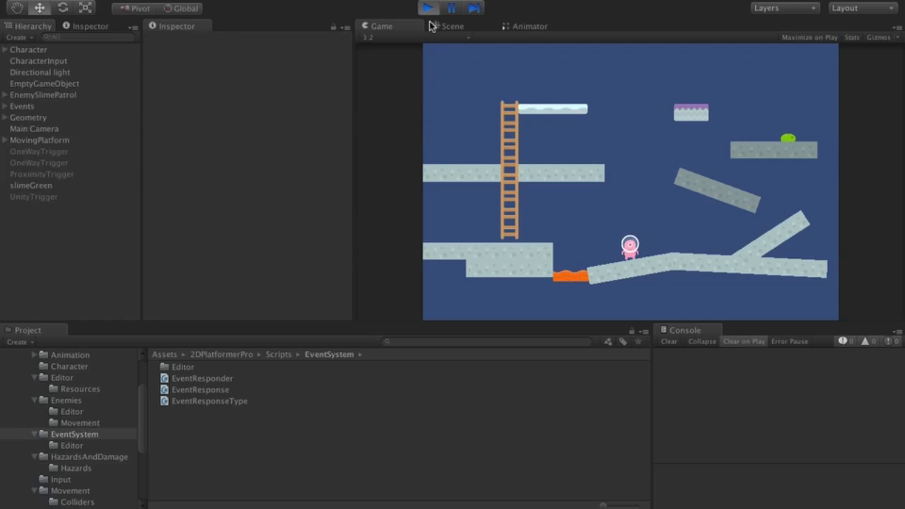